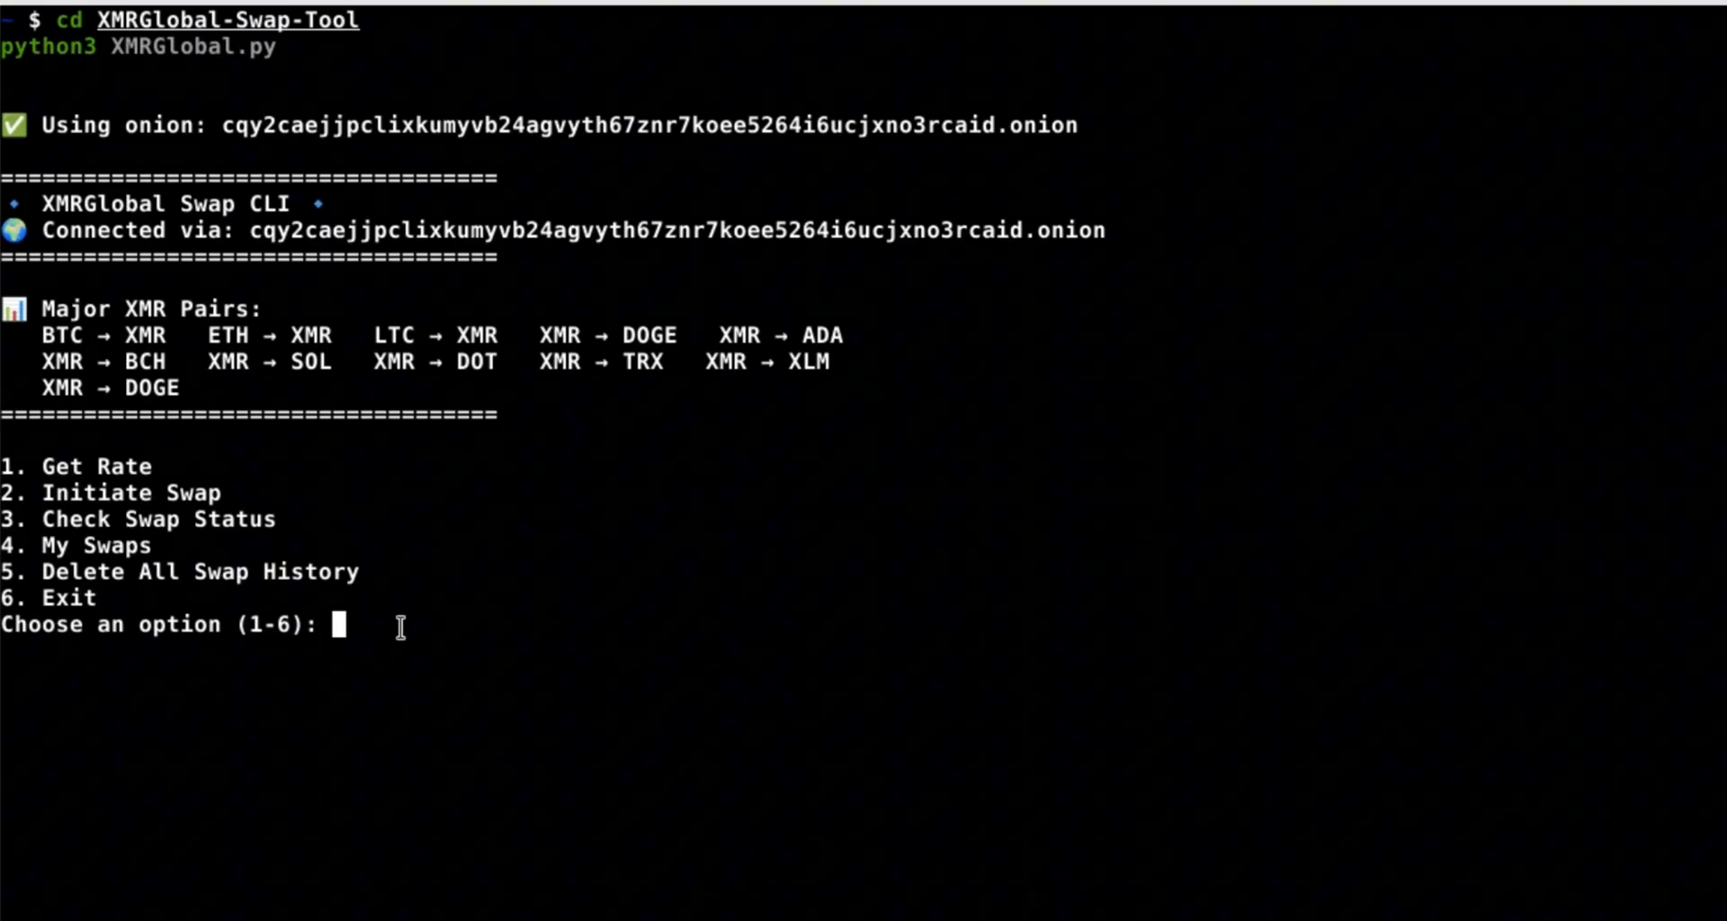
Get a rate estimate for swapping 0.001240 BTC to XMR via option 1.
{"action": "type", "text": "1"}
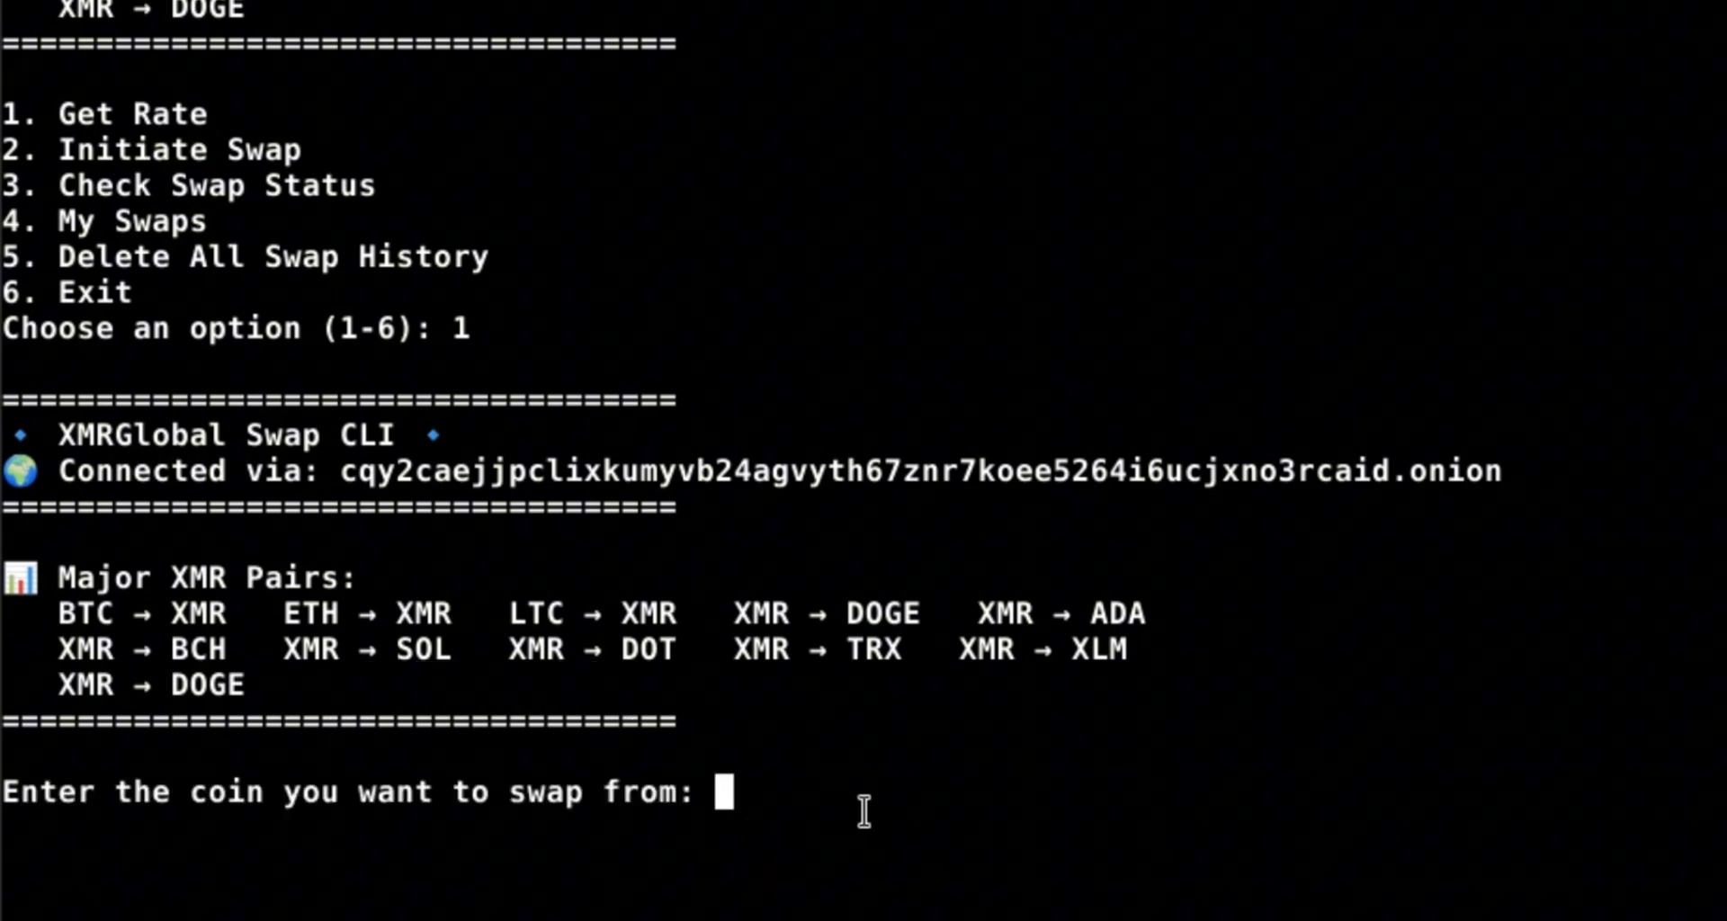
{"action": "type", "text": "BTC"}
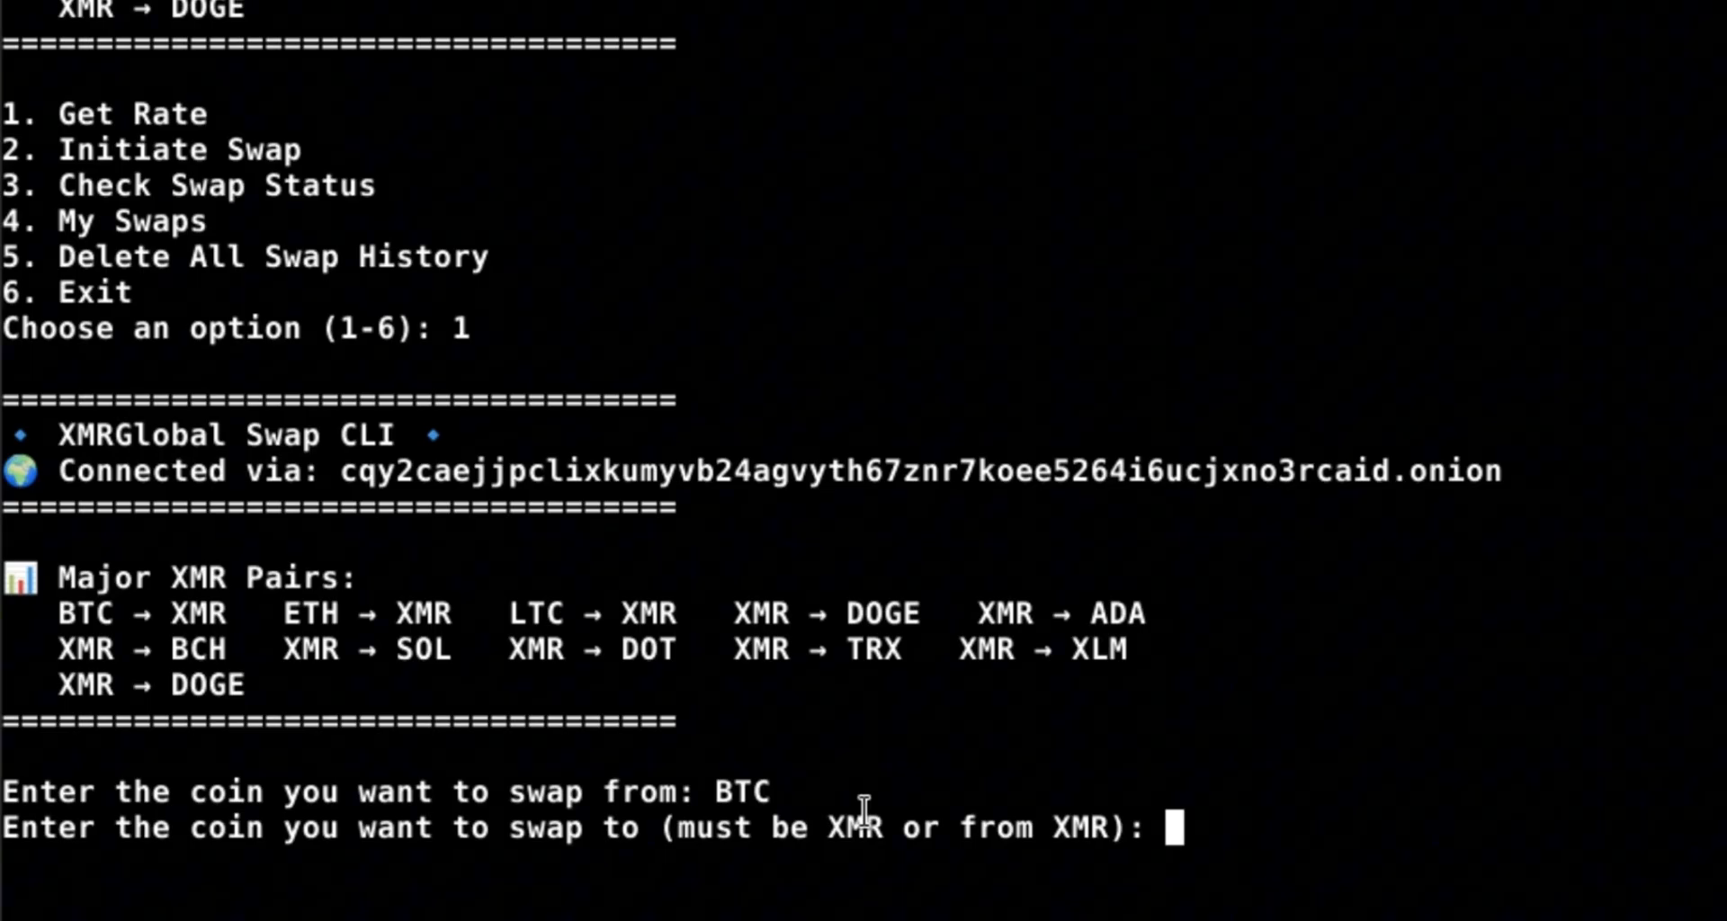
{"action": "type", "text": "XM"}
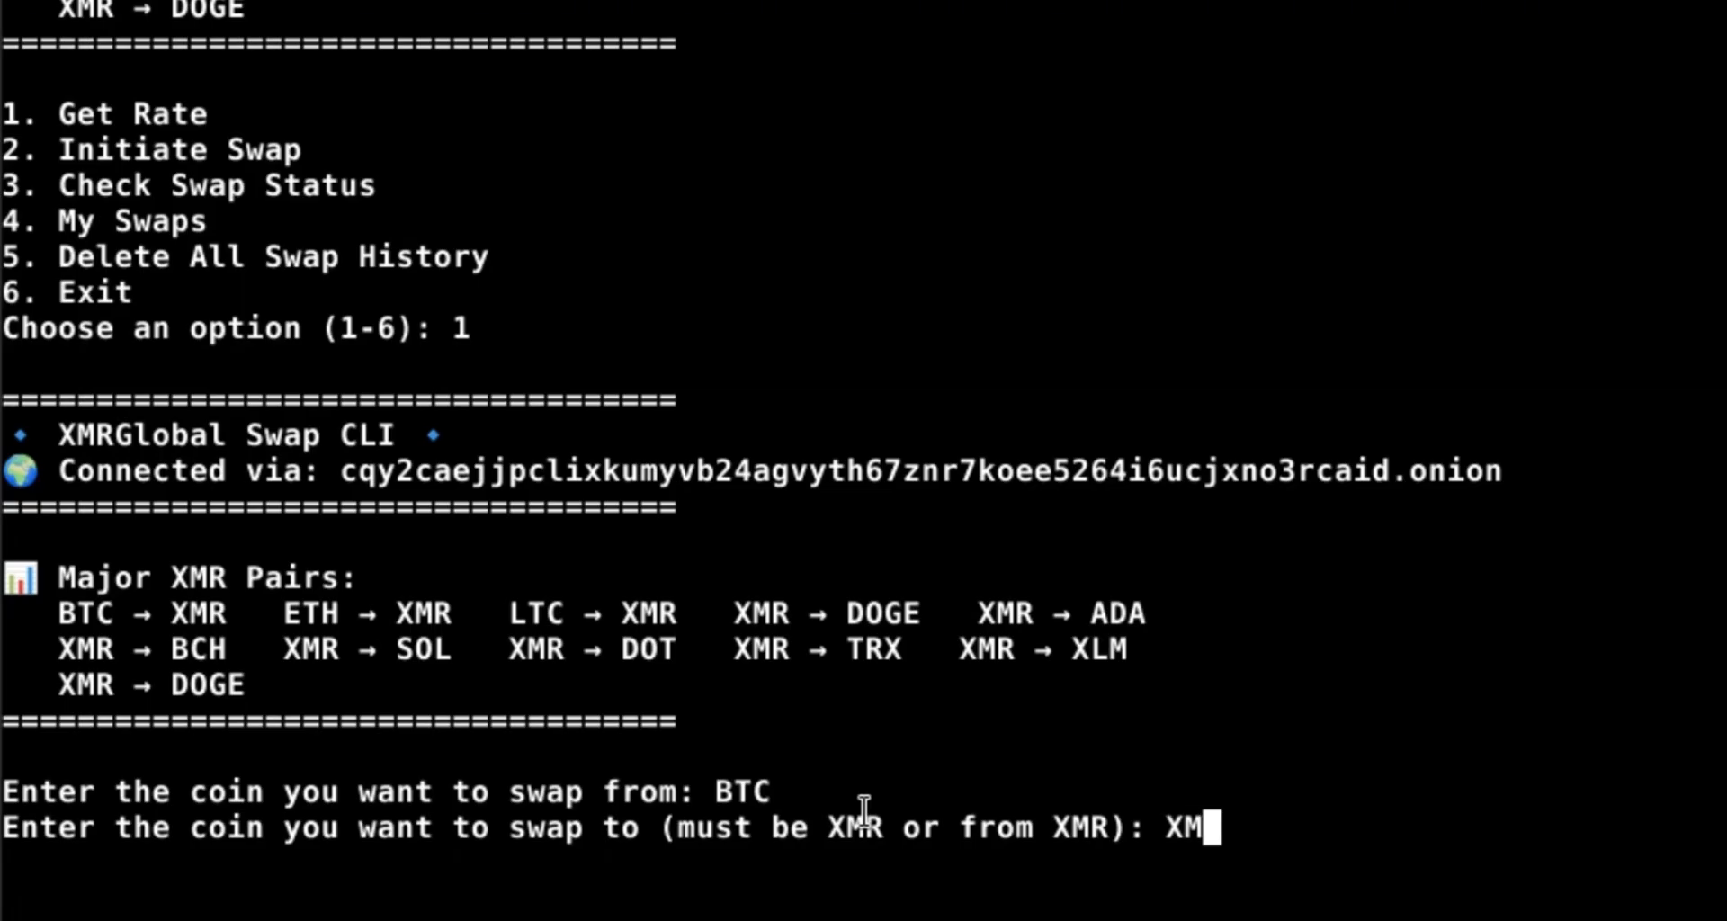
{"action": "type", "text": "R"}
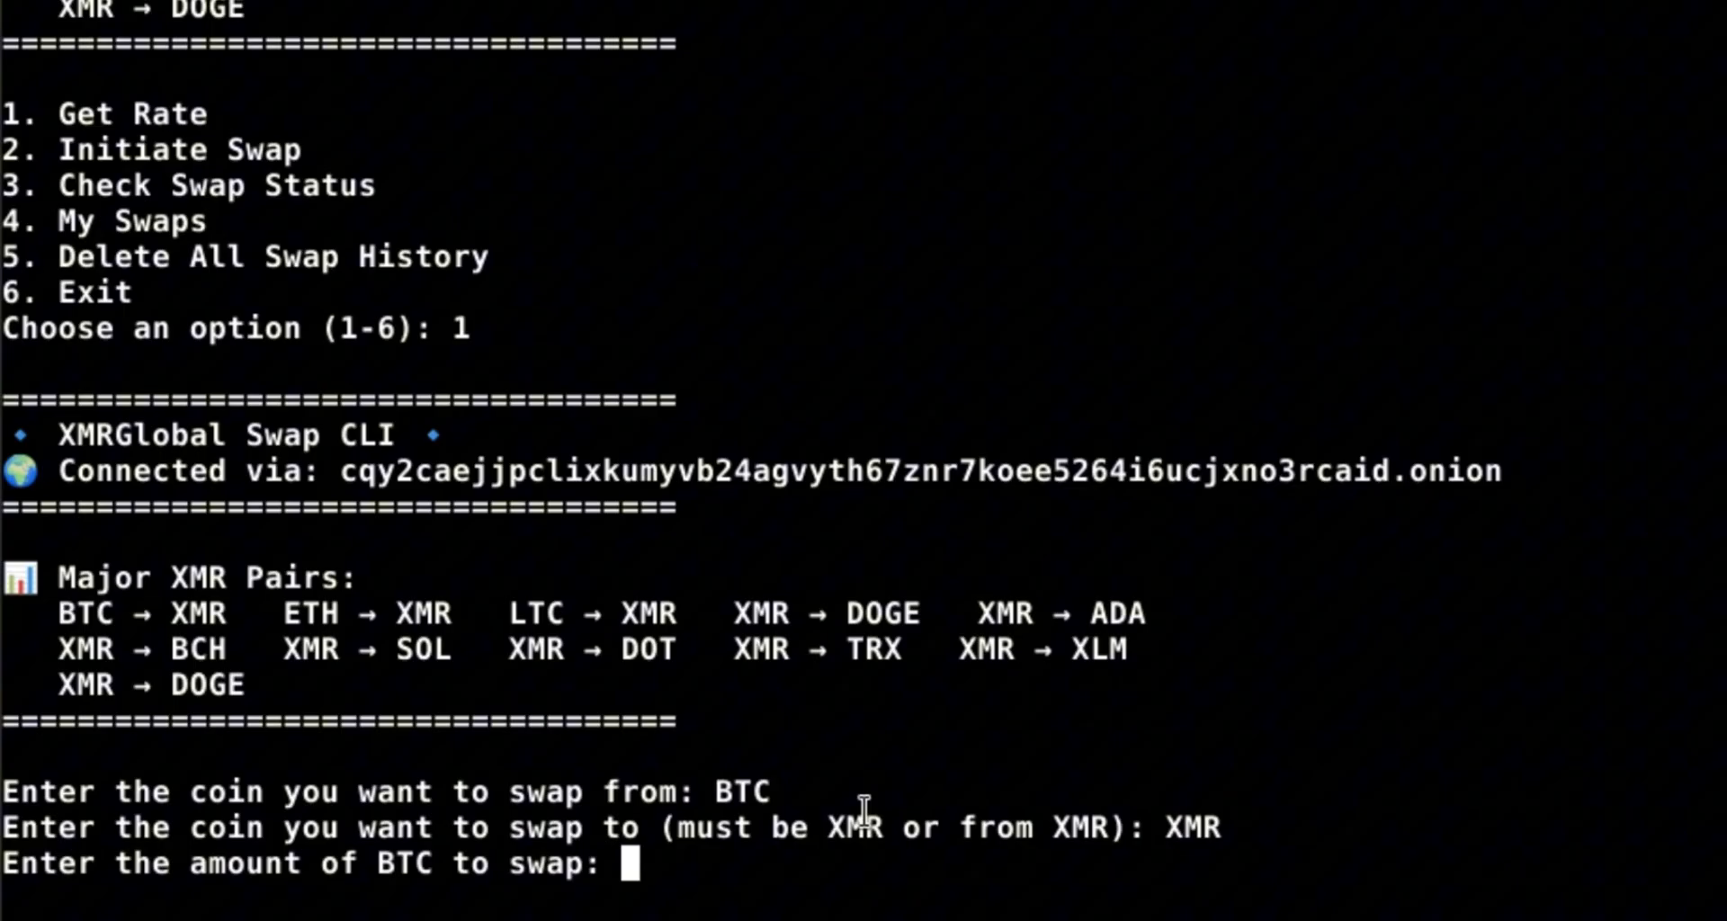
{"action": "type", "text": "0"}
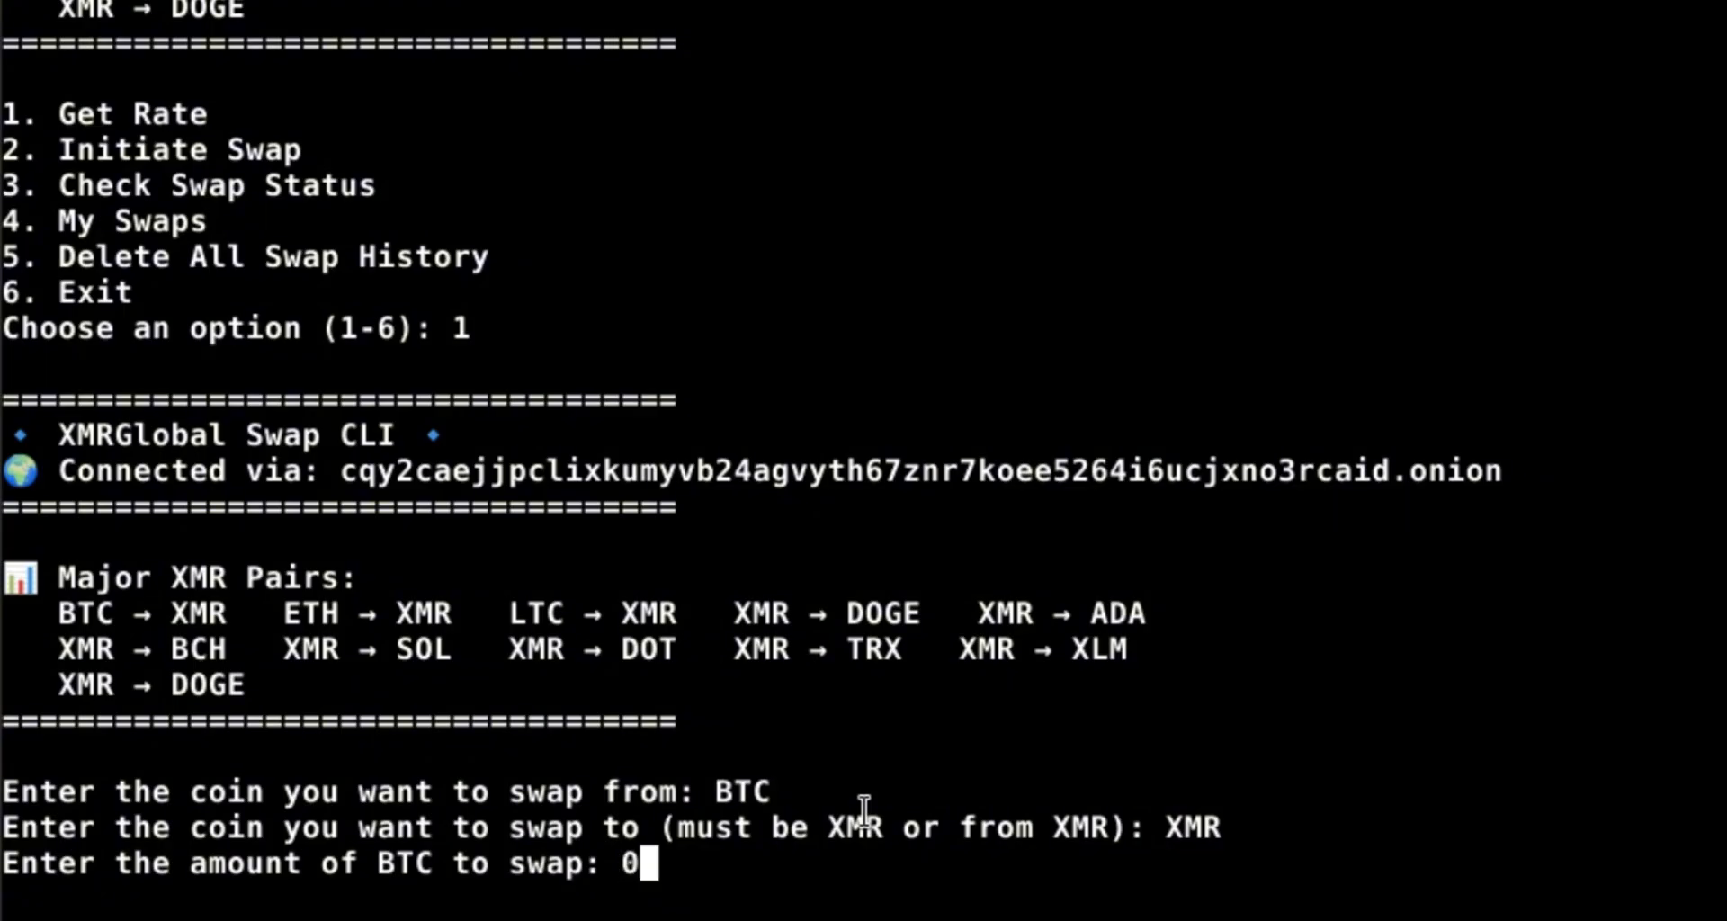
{"action": "type", "text": ".001"}
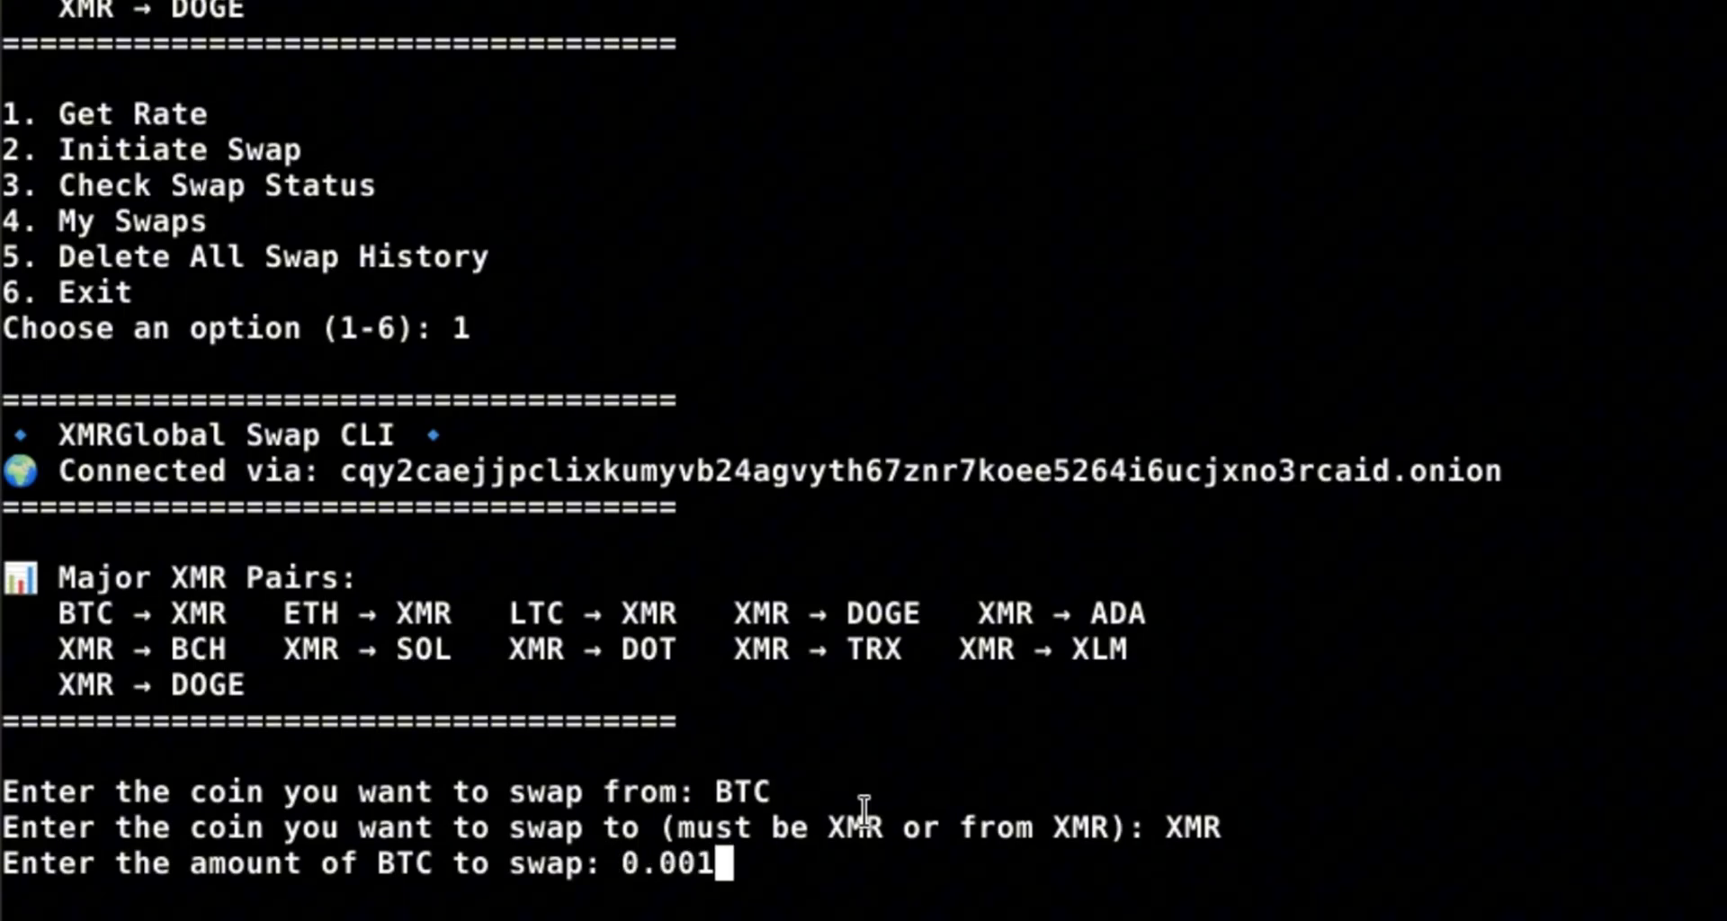
{"action": "type", "text": "240"}
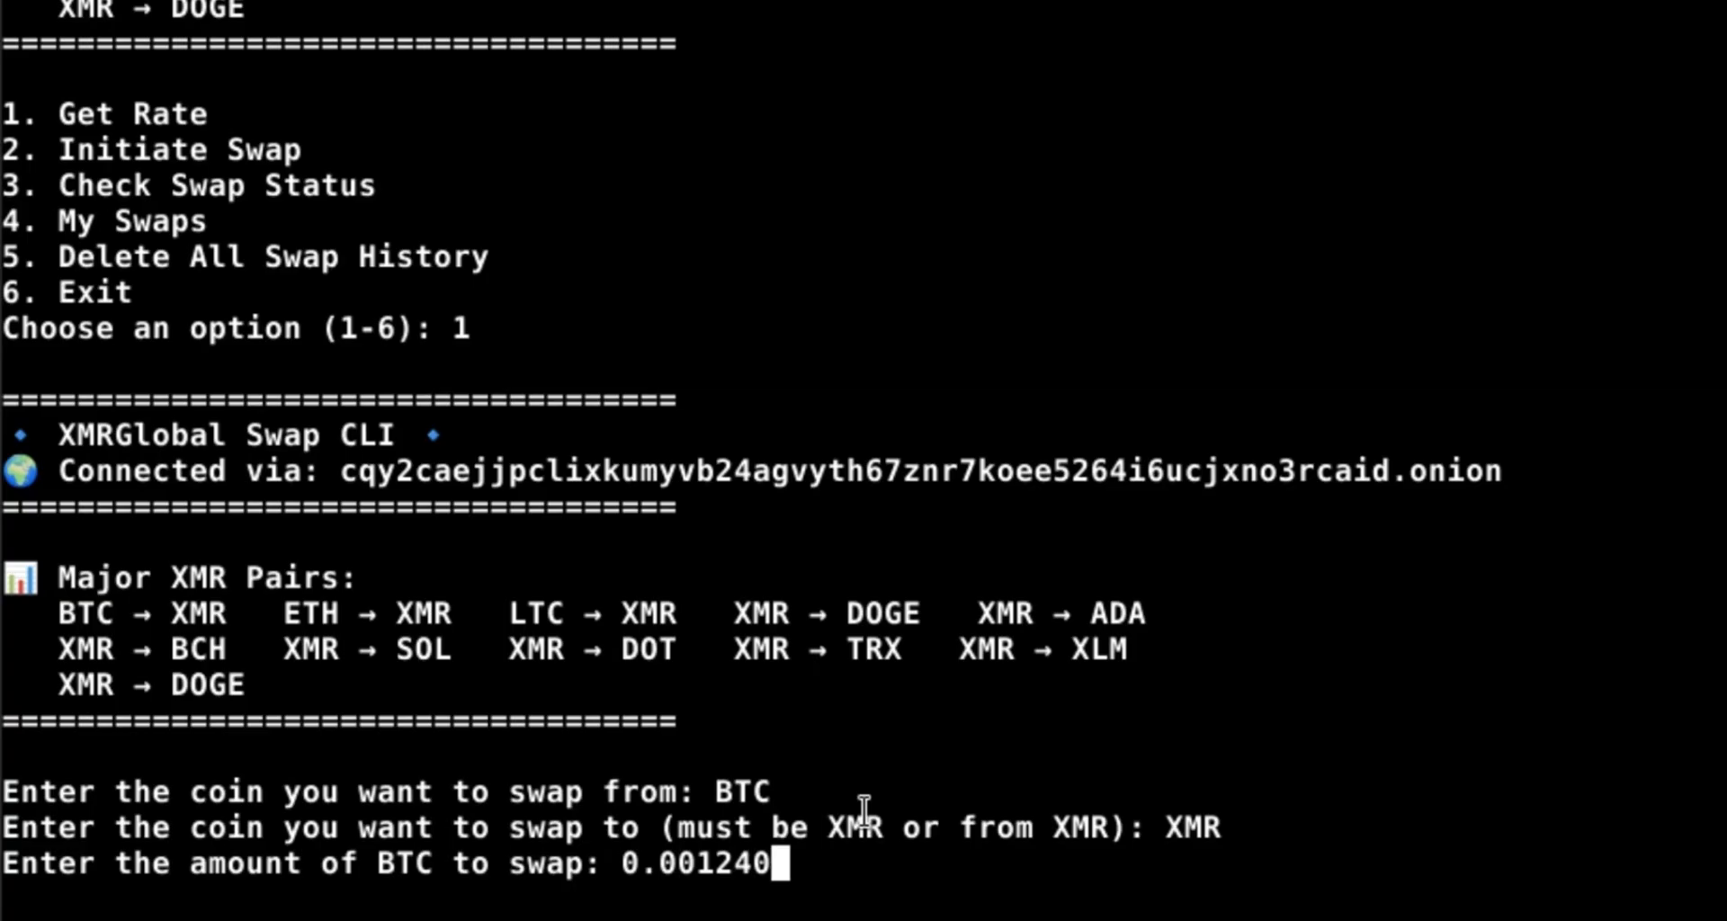
{"action": "key", "text": "enter"}
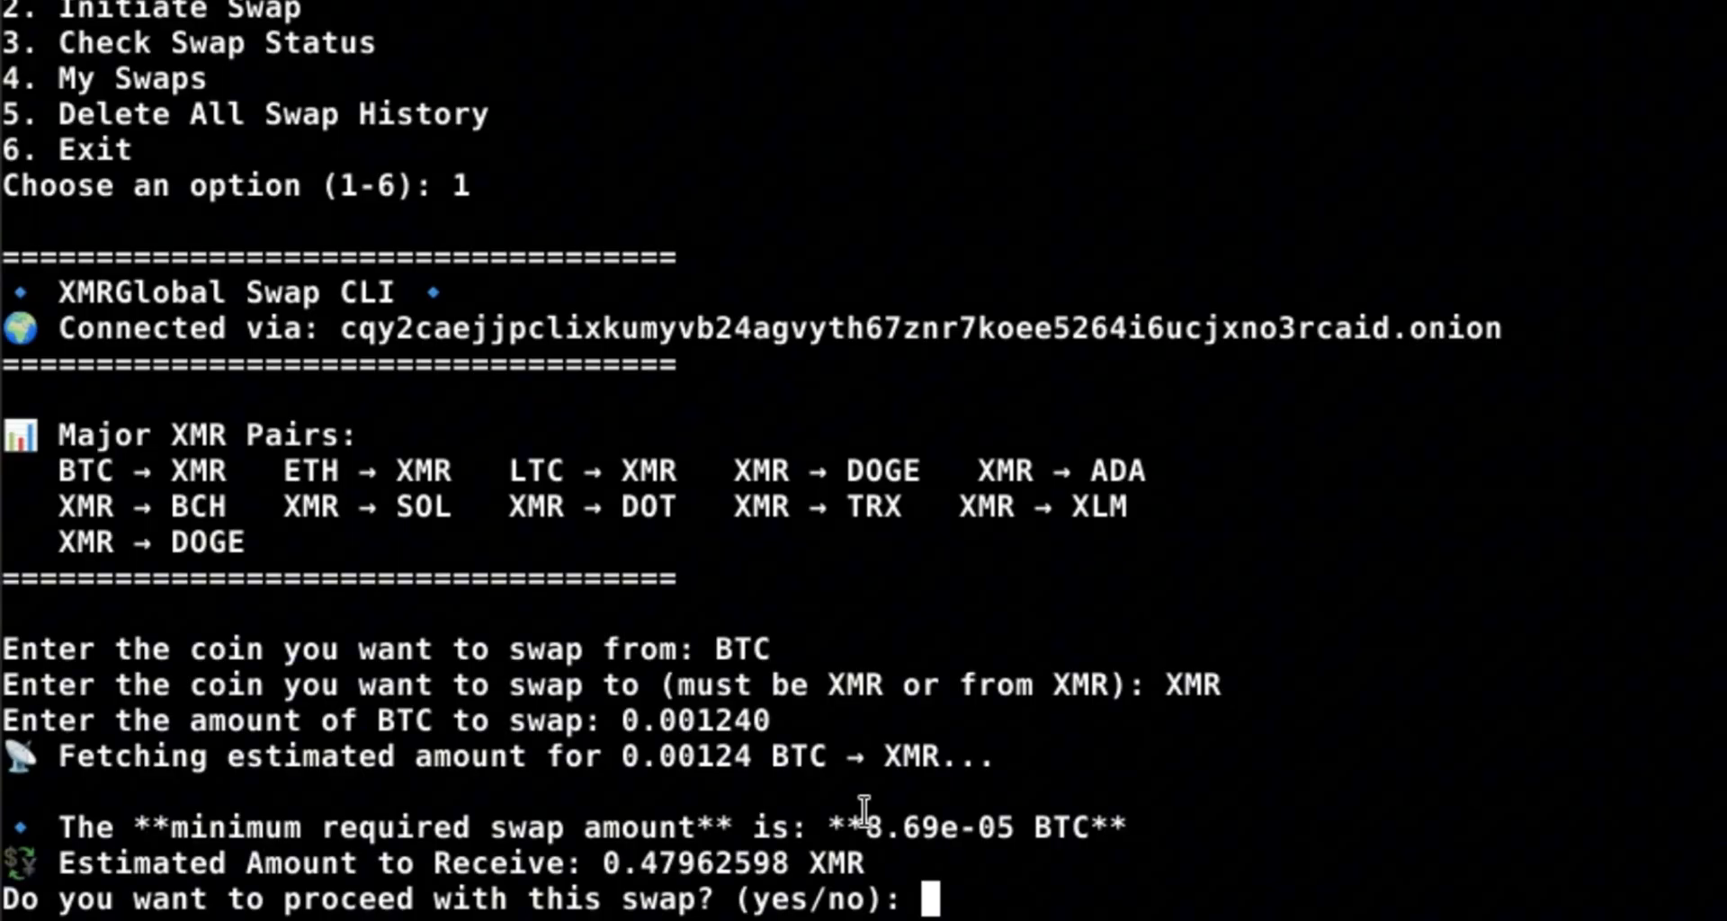
Answer YES to the ~0.4796 XMR estimate and enter captcha 382TBY.
{"action": "type", "text": "YES"}
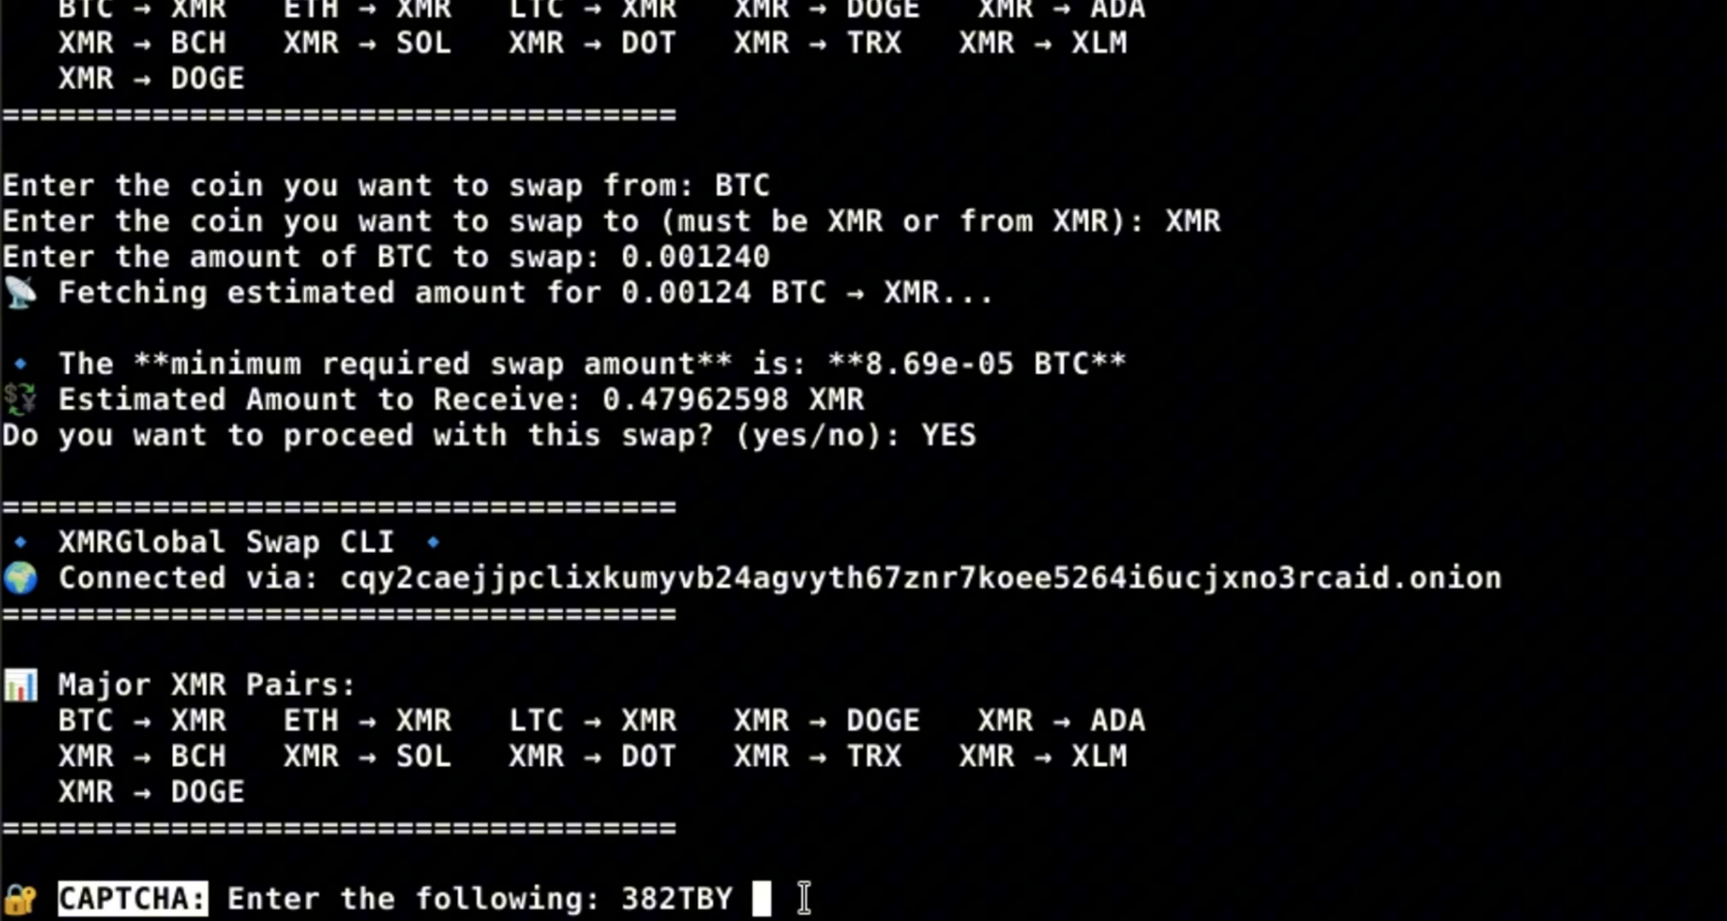
{"action": "type", "text": "382T"}
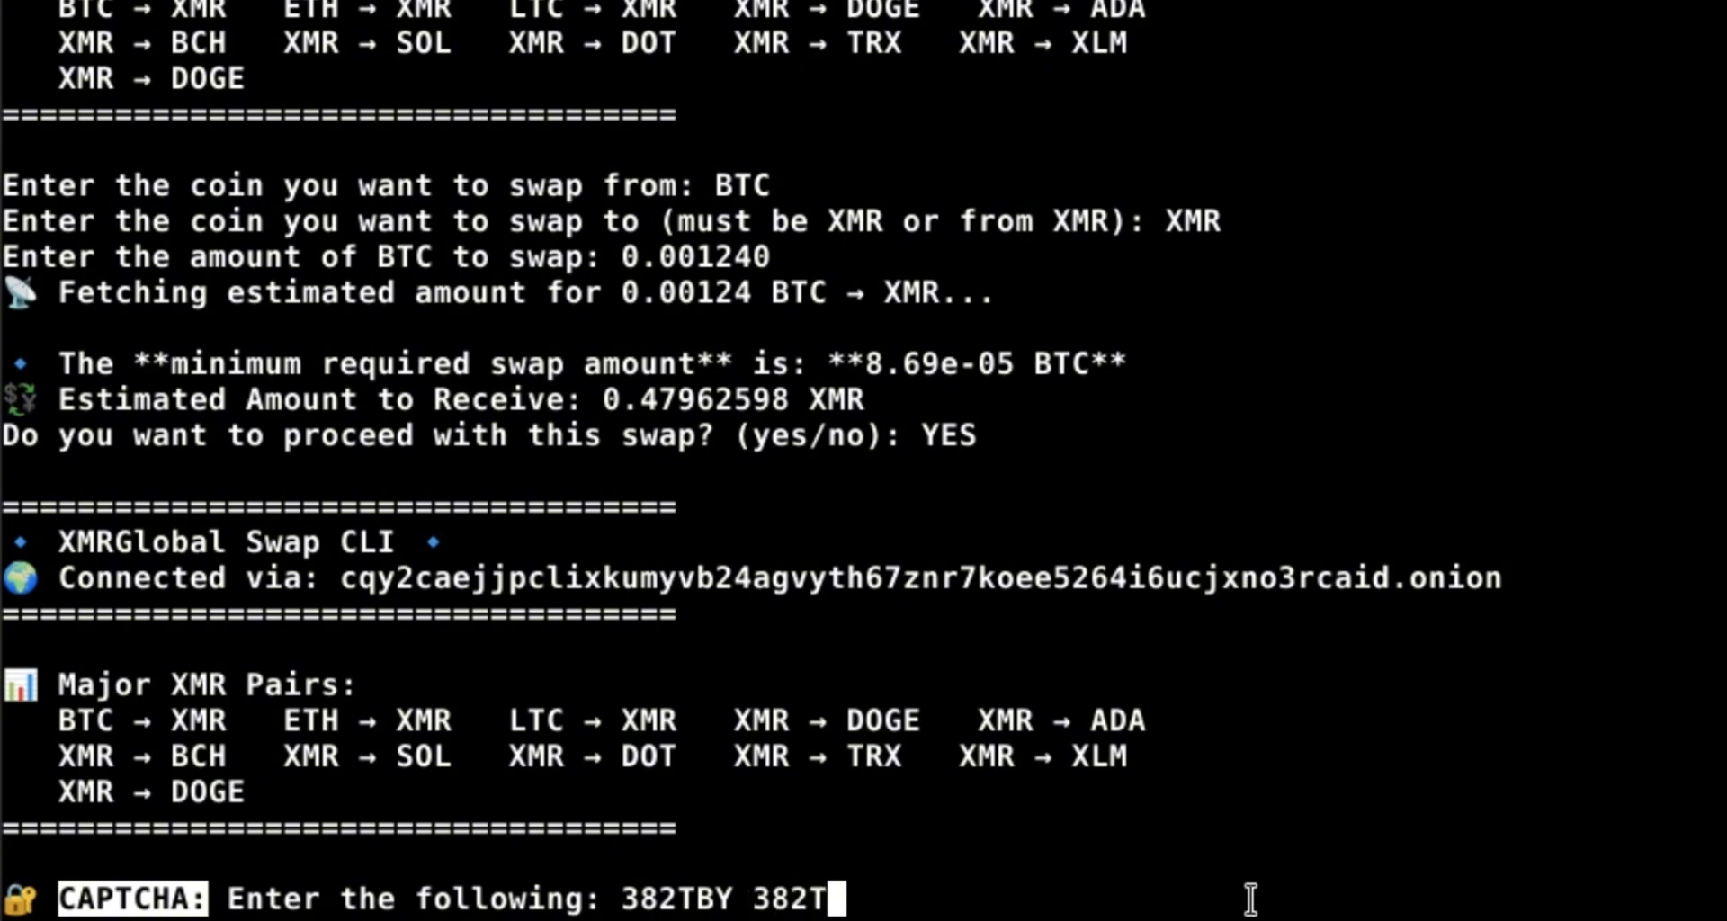
{"action": "type", "text": "BY"}
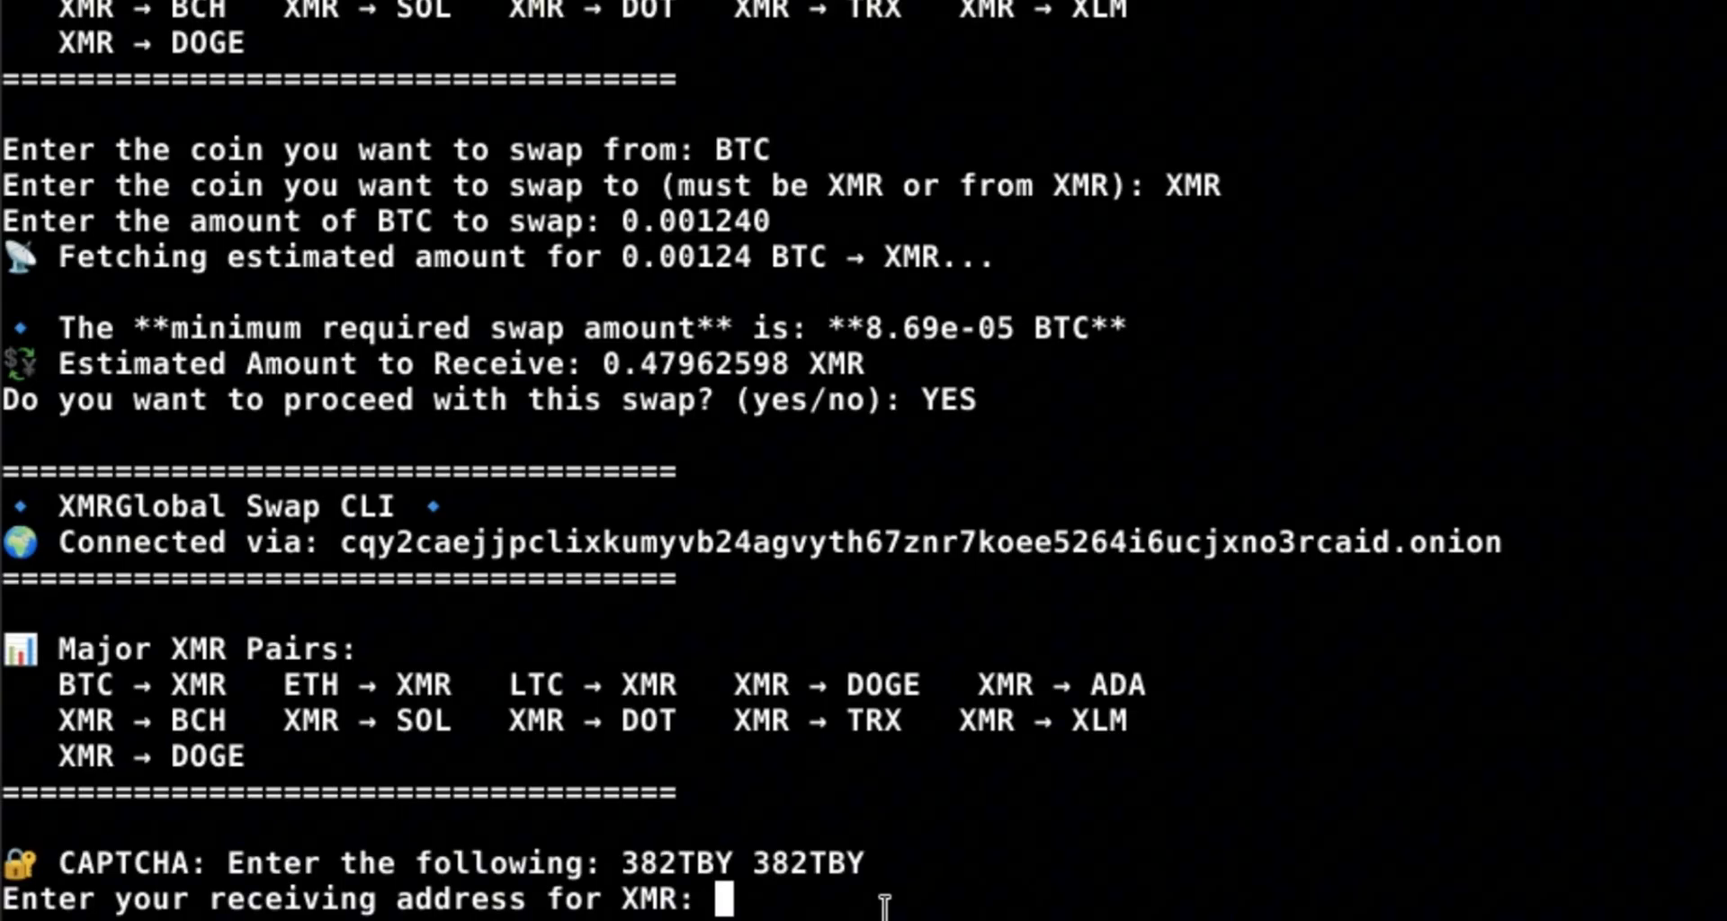
{"action": "type", "text": "84DQw1d3ZPq4V7tcg99ZxGC6oDEUuczm8MidMrjFGjw2Cxa5guokwk"}
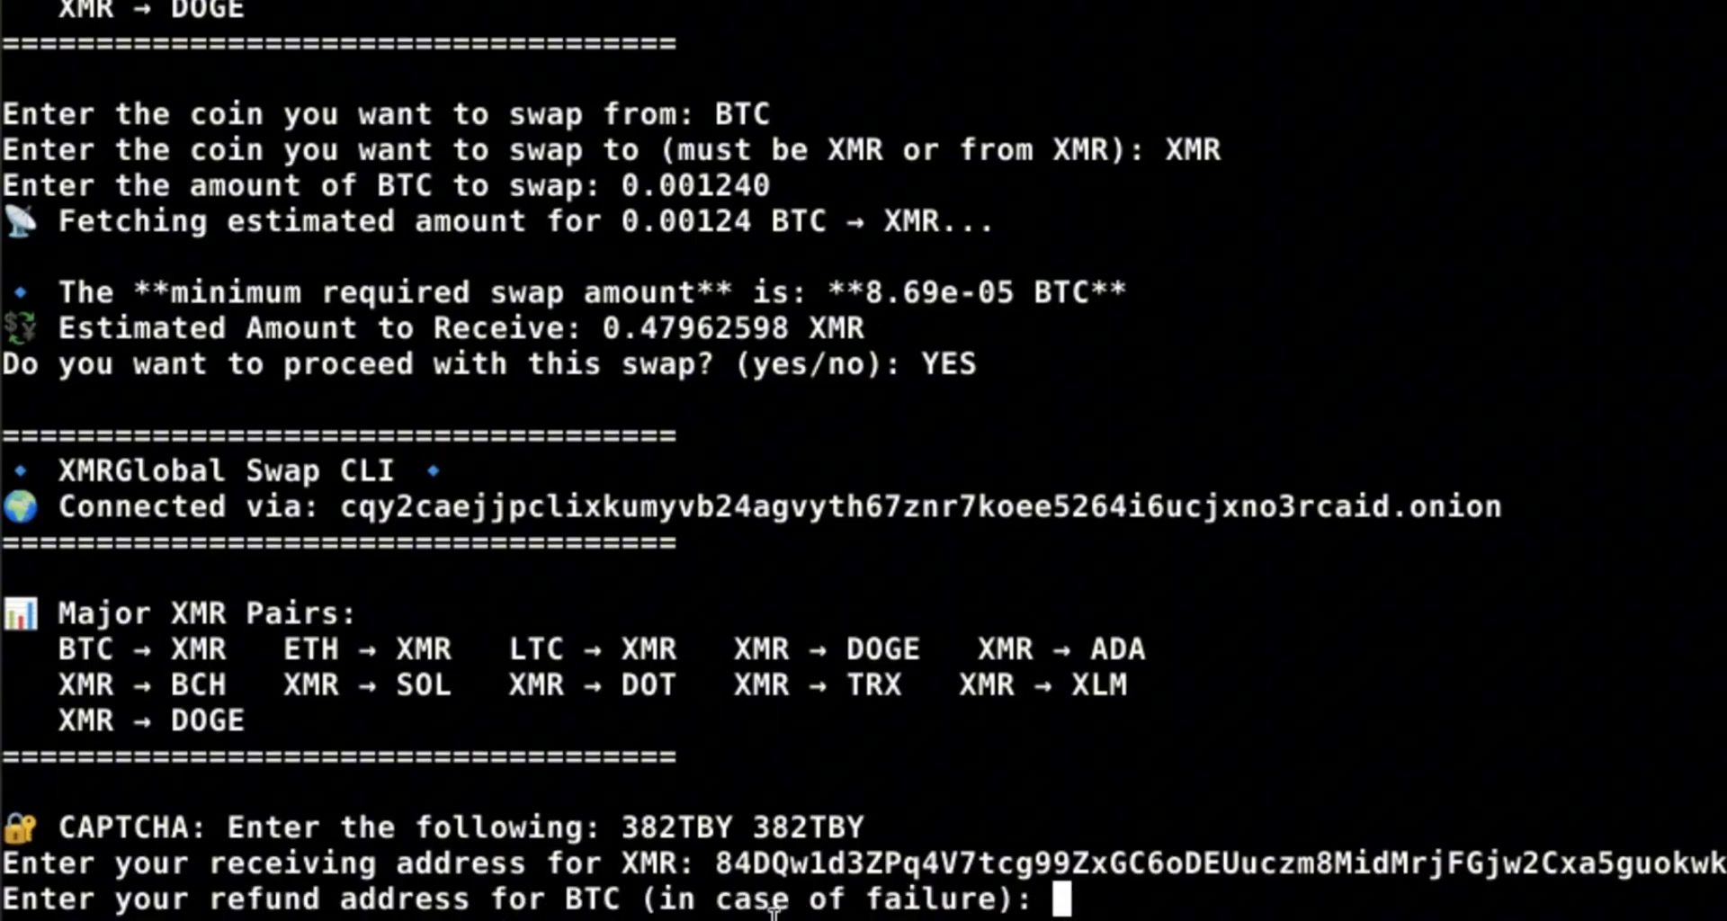
{"action": "type", "text": "17wjvqFhczUdmc11vZTmnt1qBuv9iSSQqA"}
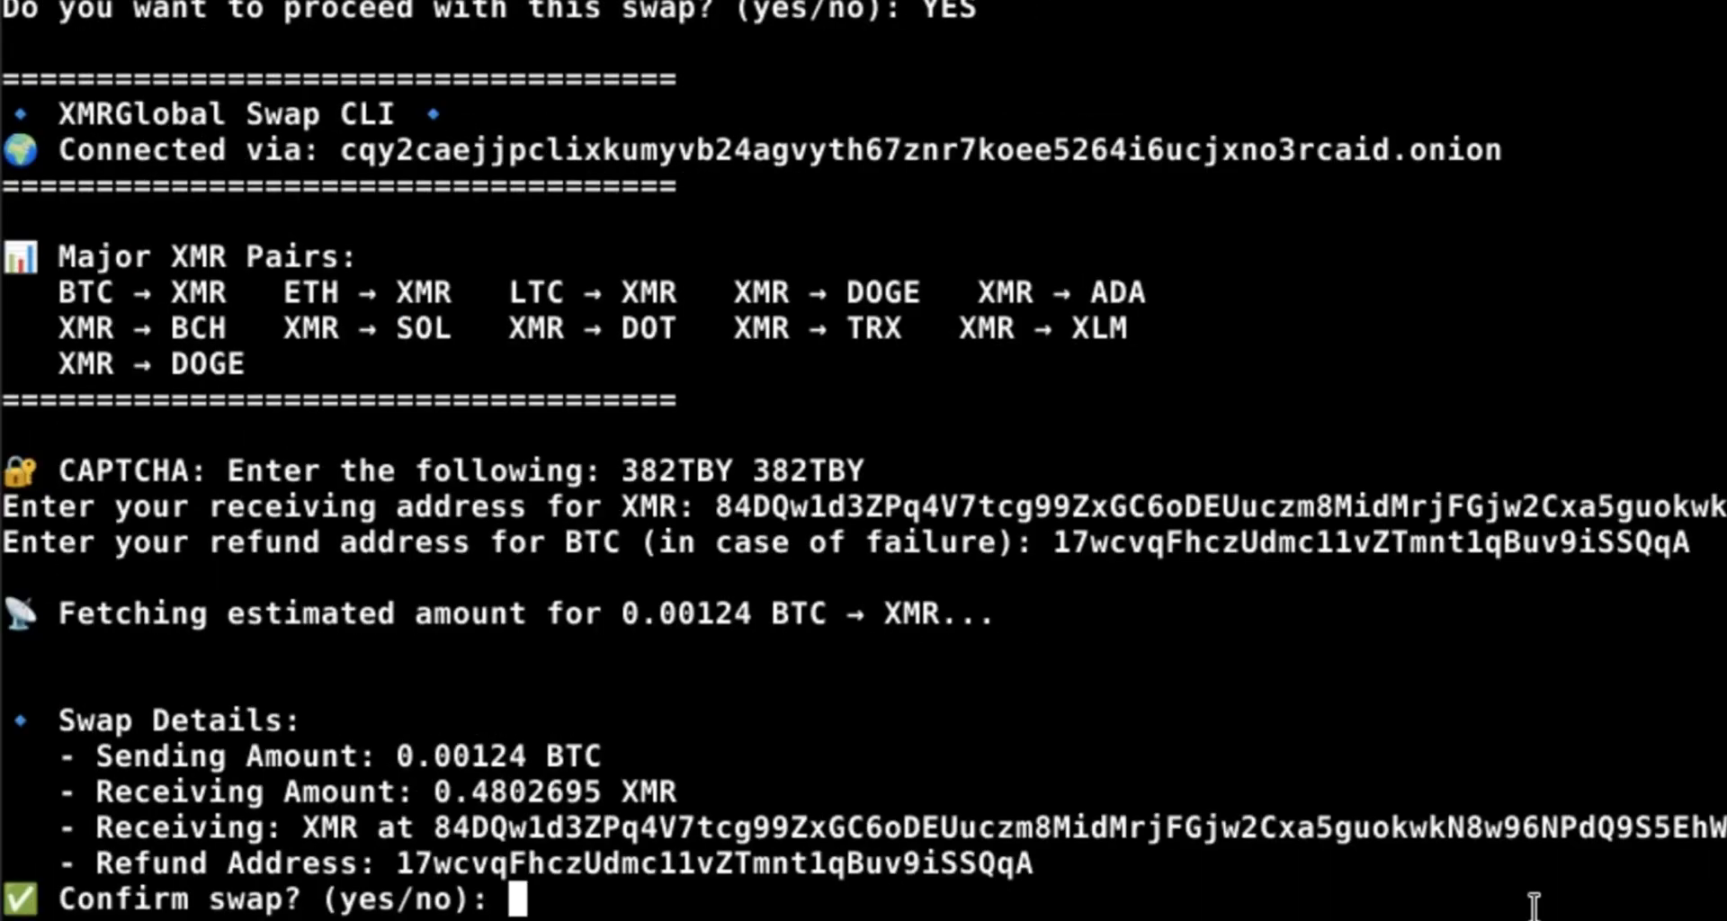
{"action": "mouse_move", "coordinate": [814, 595]}
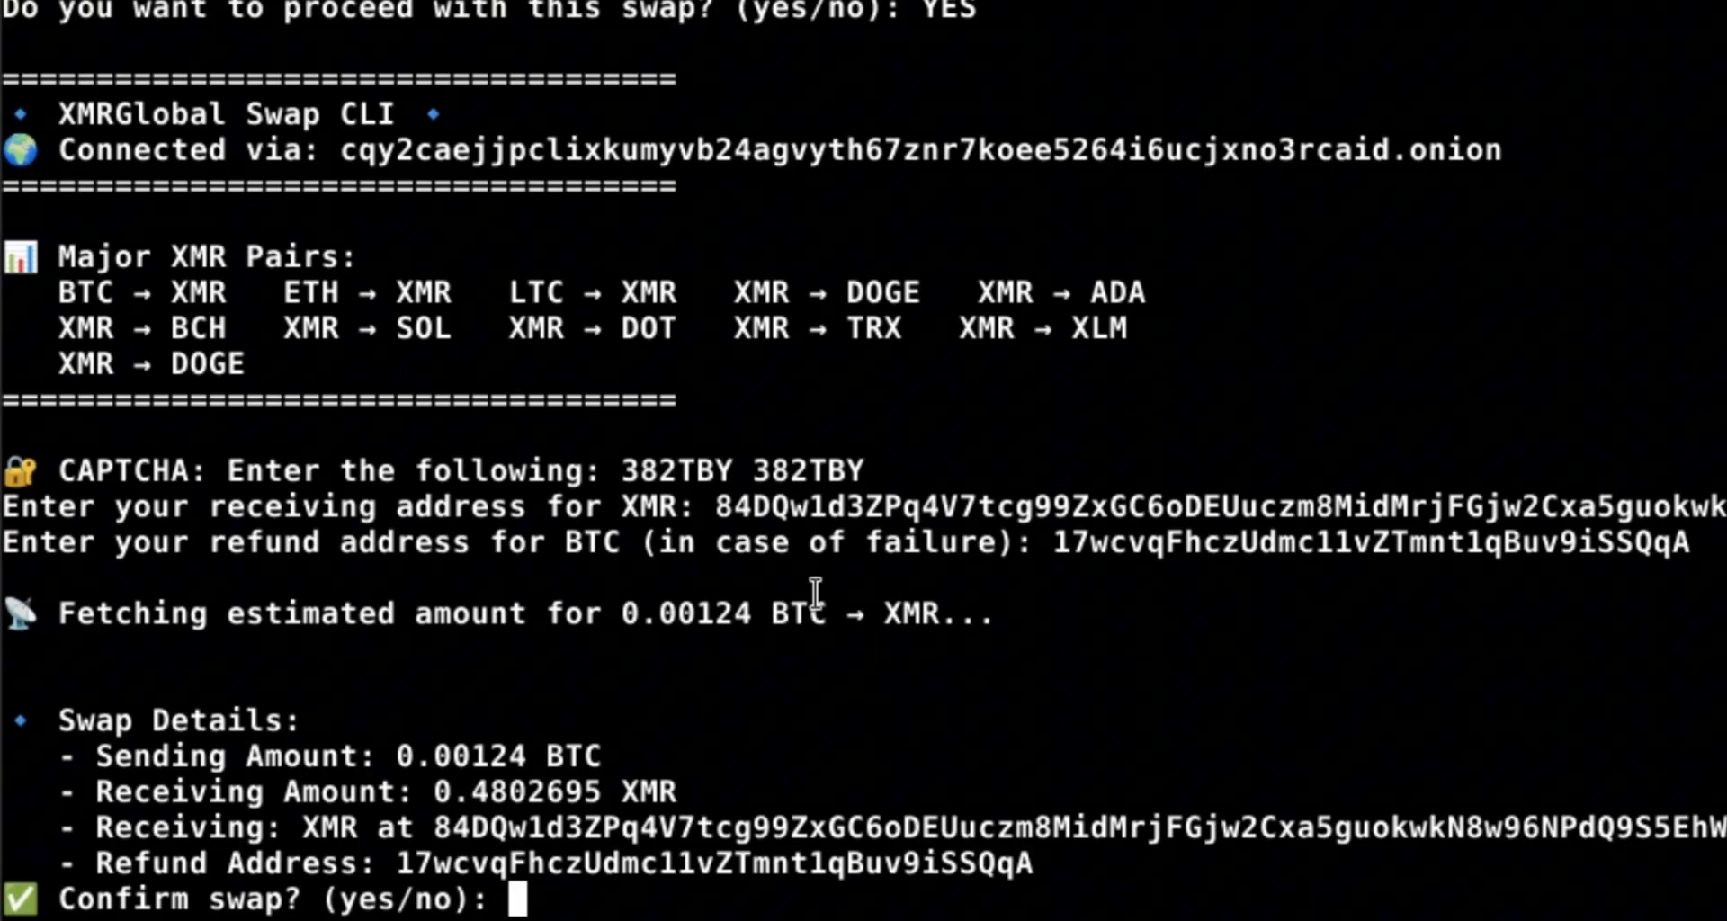
{"action": "mouse_move", "coordinate": [476, 690]}
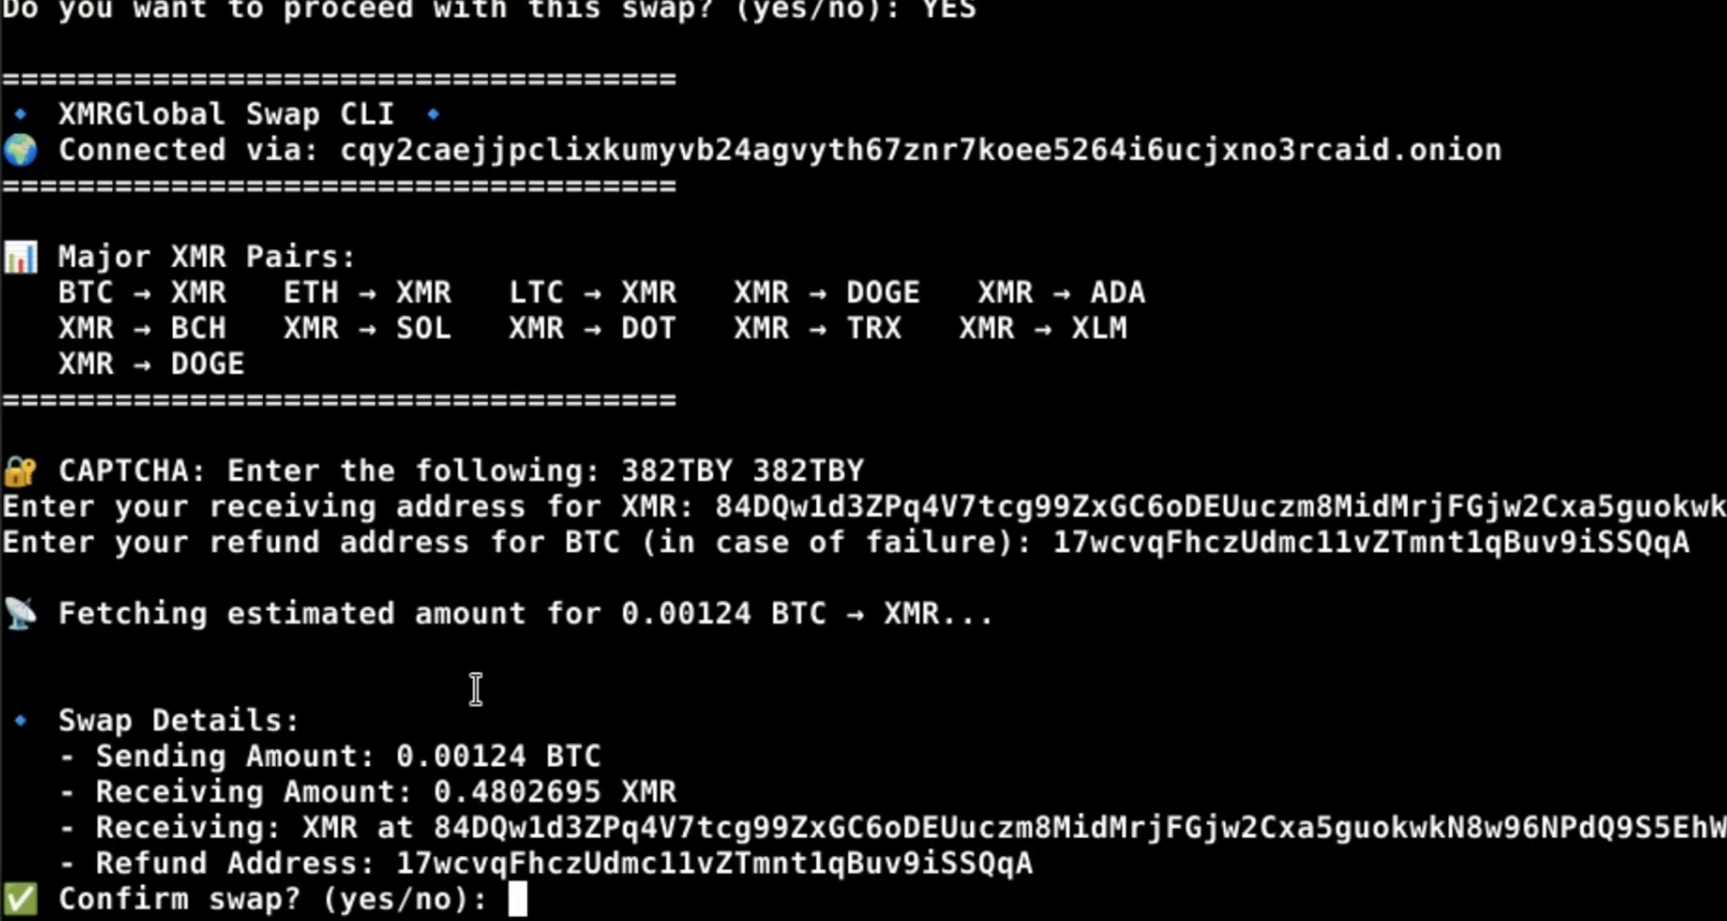
{"action": "mouse_move", "coordinate": [1217, 672]}
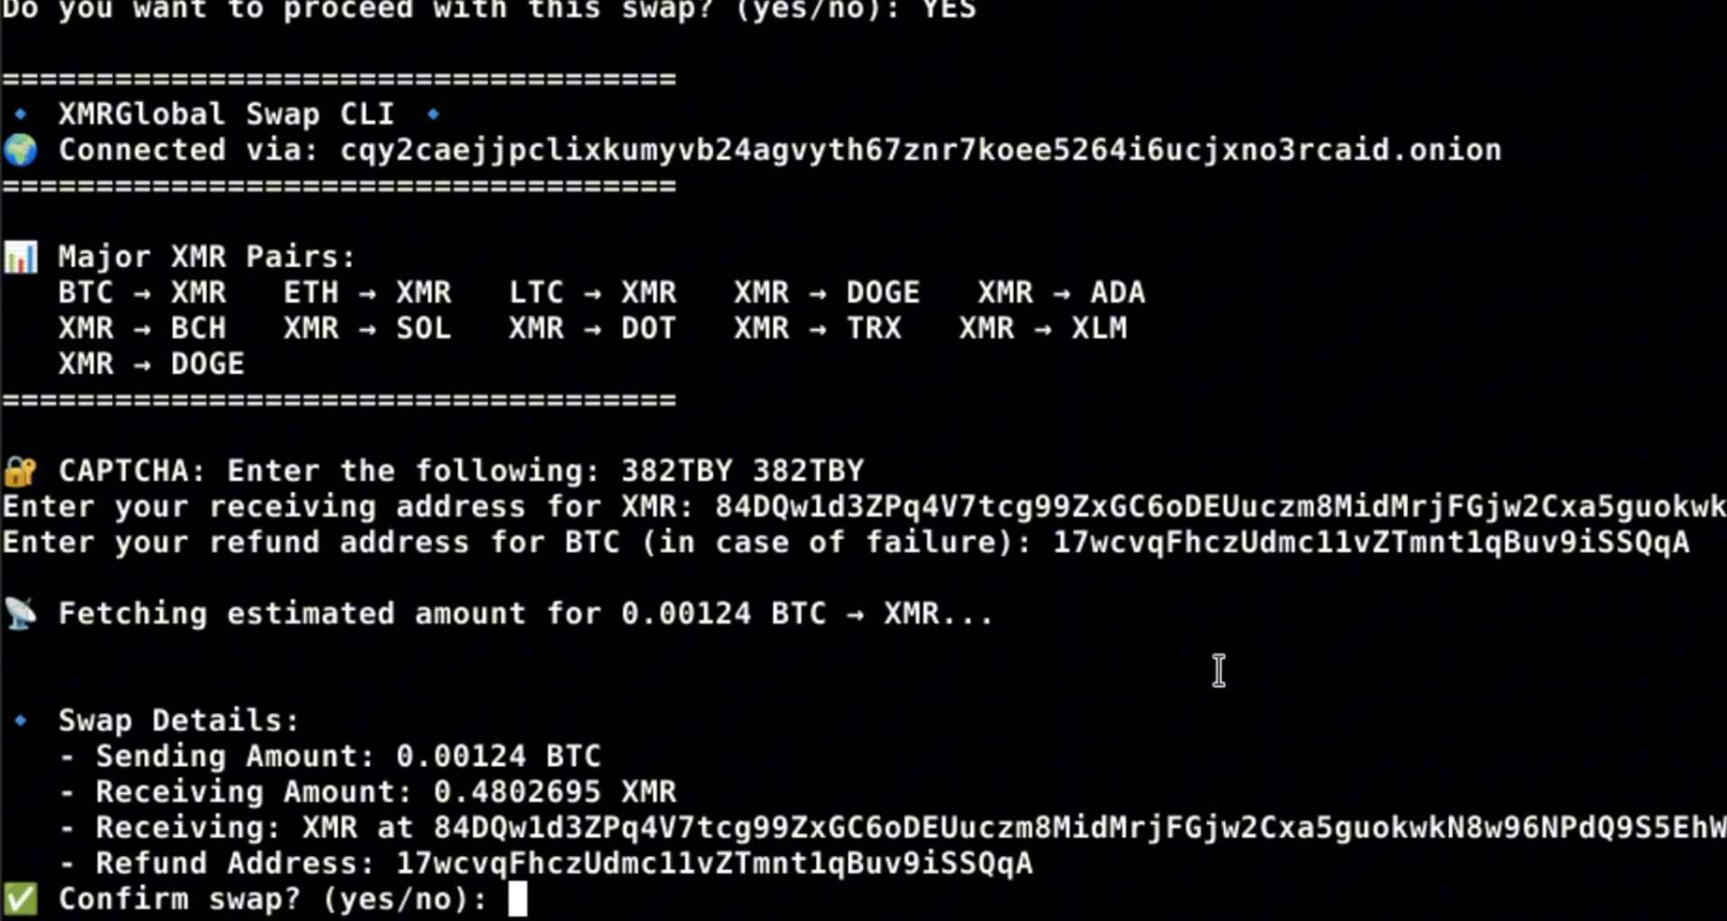
{"action": "mouse_move", "coordinate": [849, 651]}
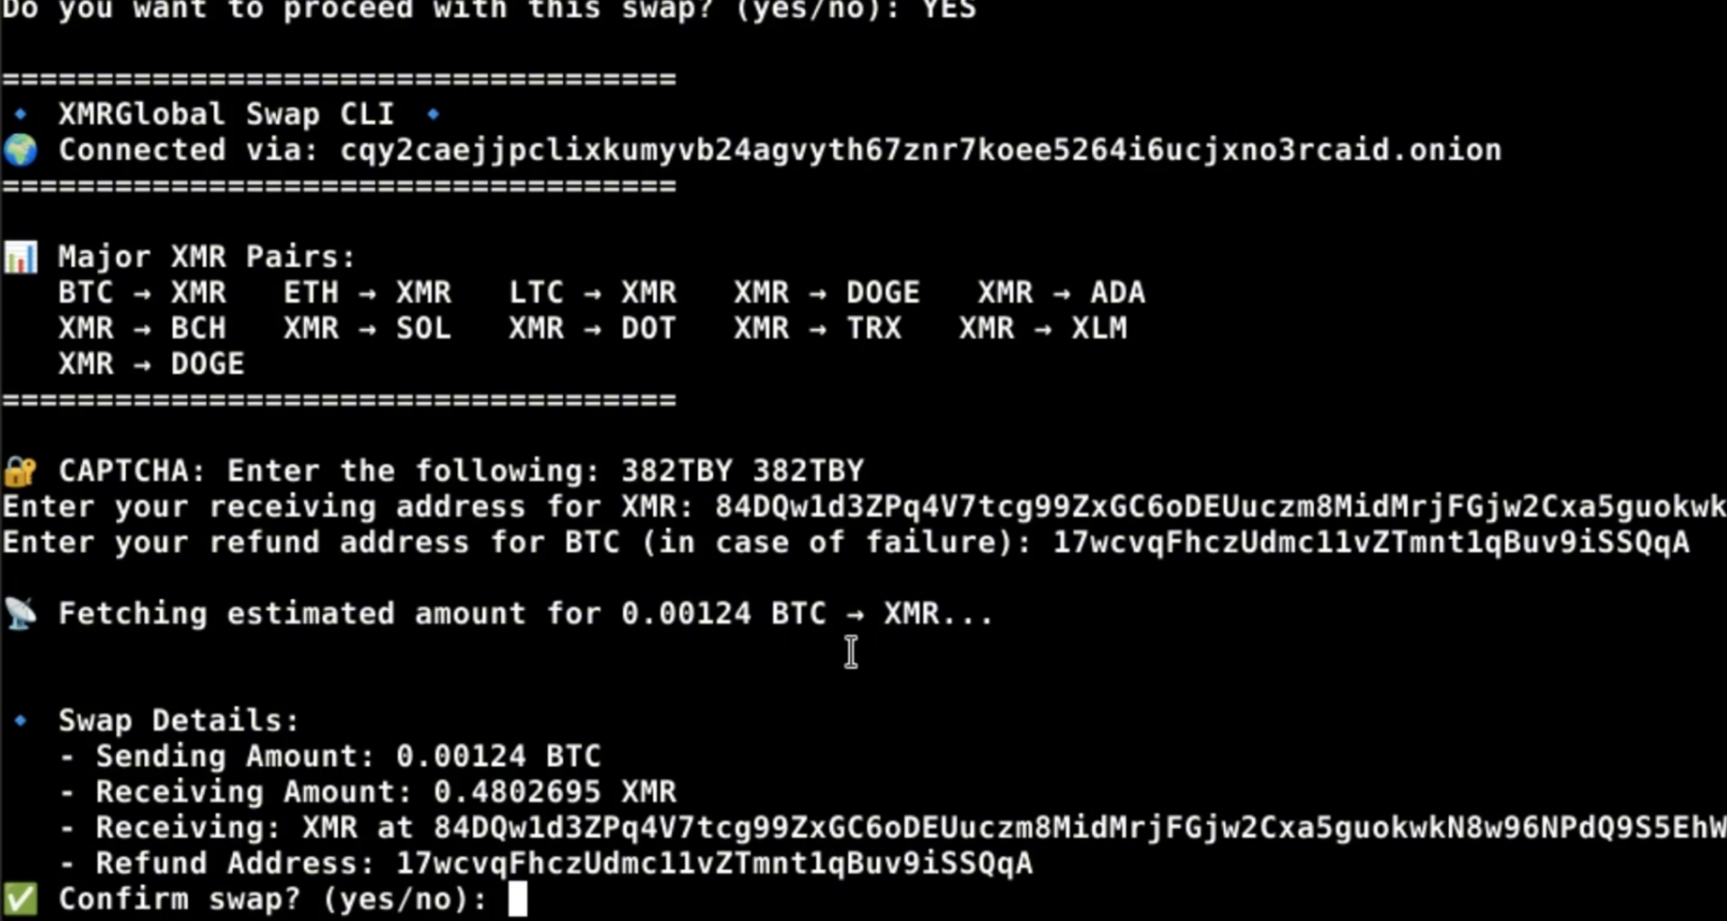
Answer YES at the Confirm swap prompt to create swap 0sldLkZC0.
{"action": "type", "text": "YES"}
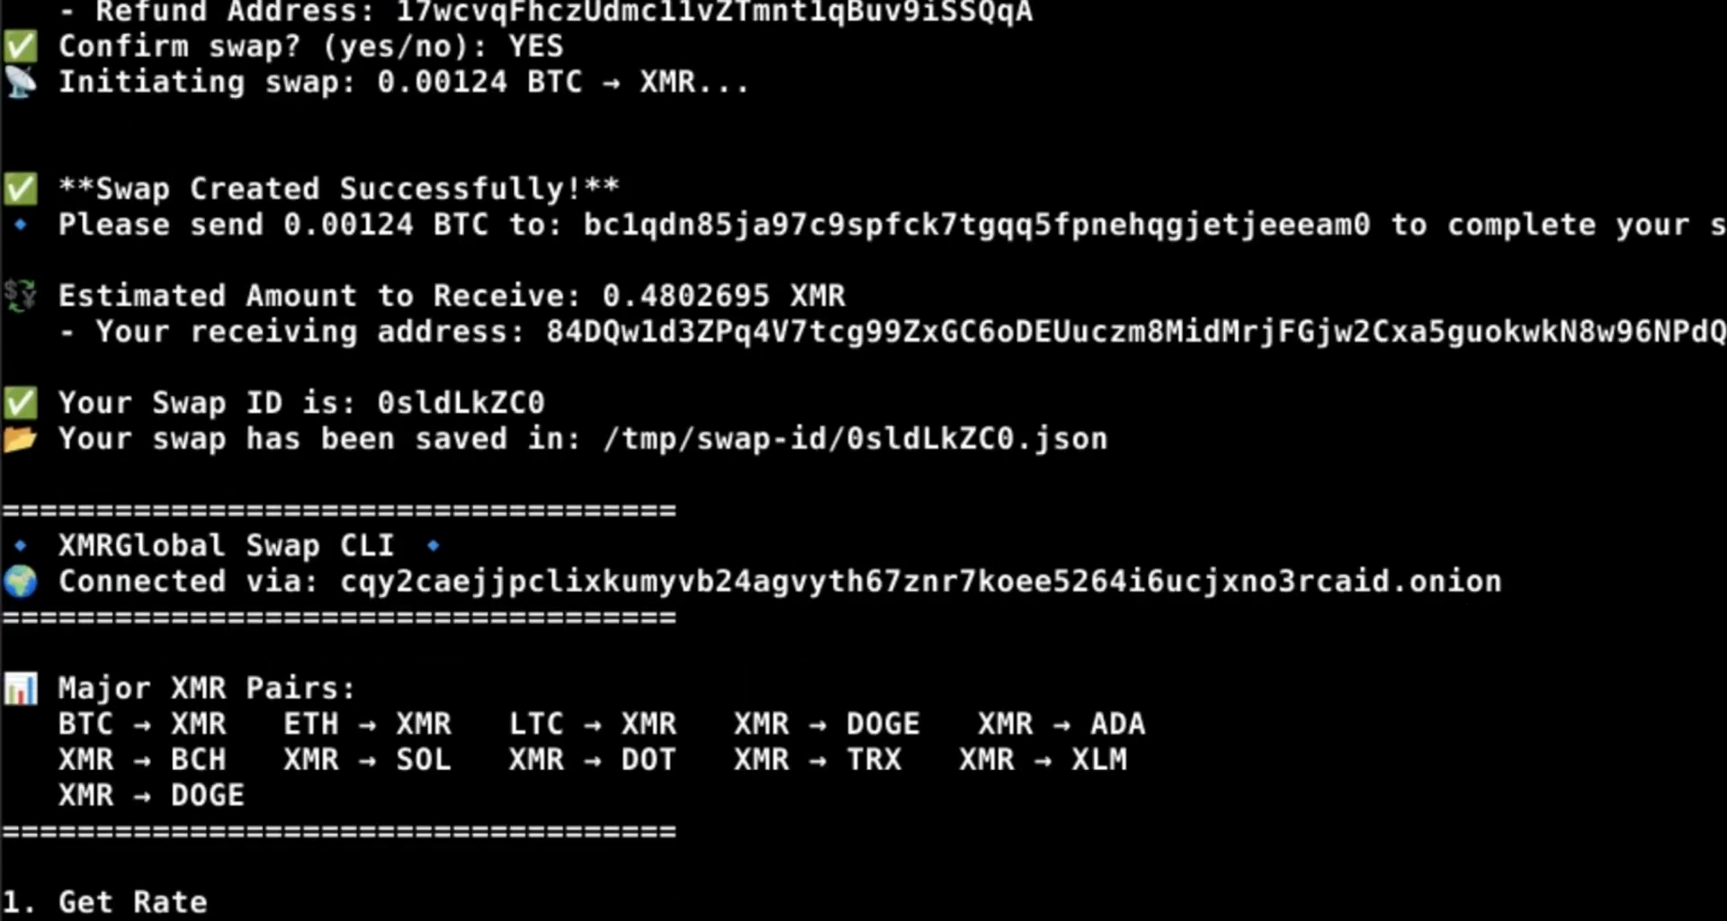
{"action": "mouse_move", "coordinate": [398, 354]}
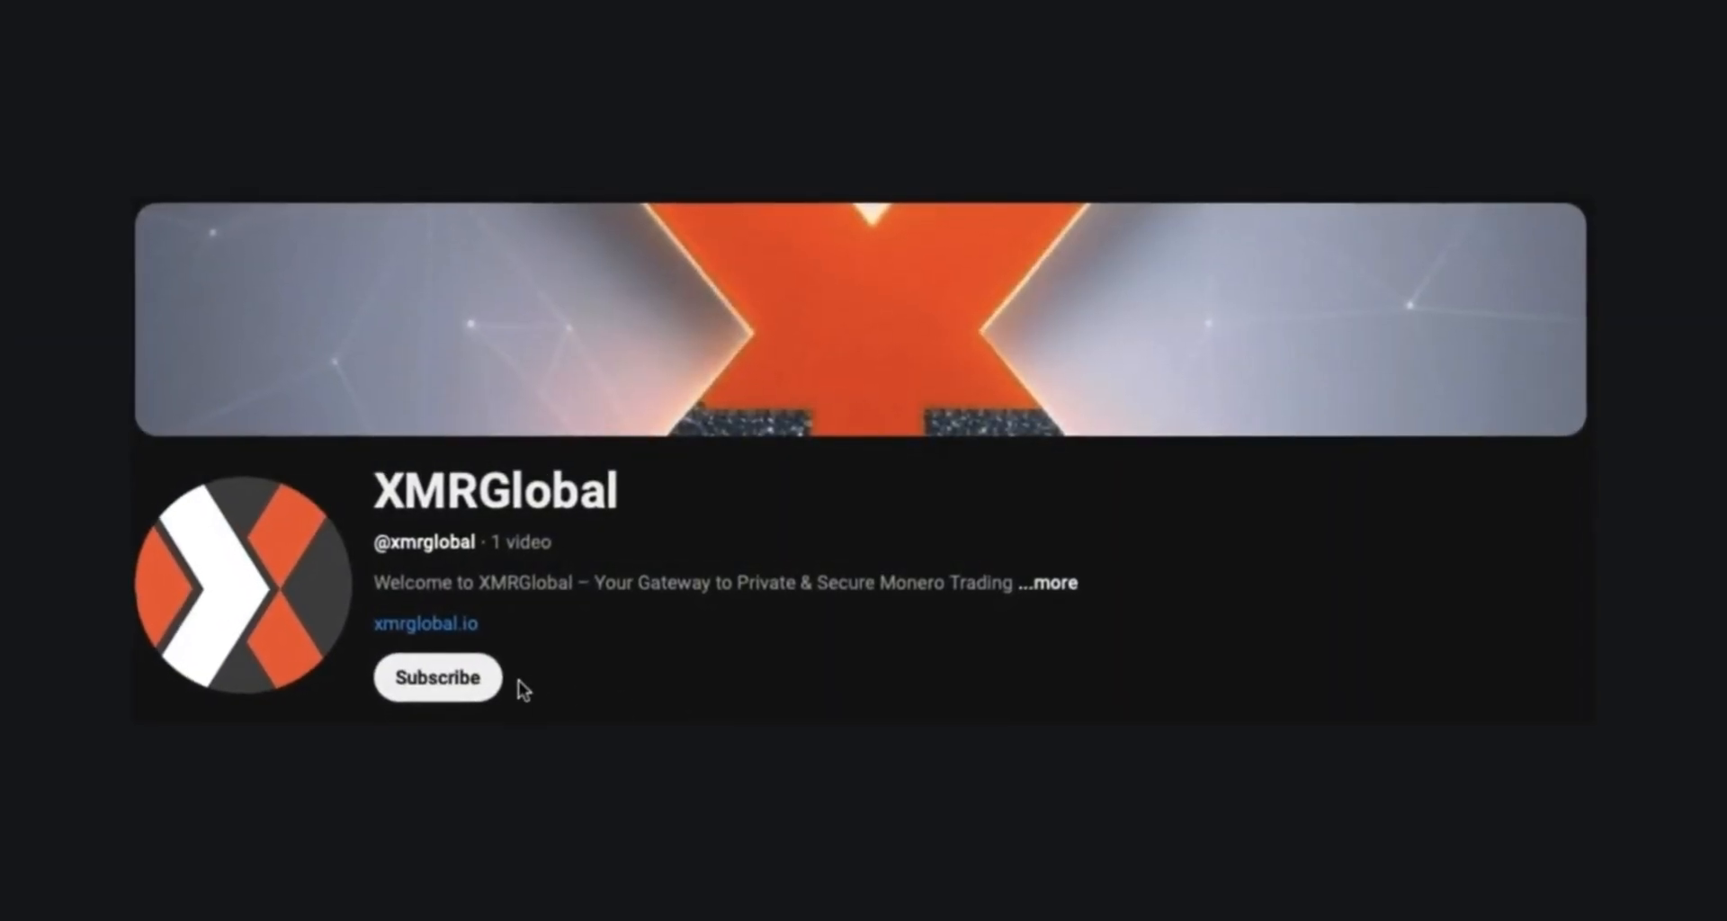
Subscribe to the XMRGlobal YouTube channel.
{"action": "left_click", "coordinate": [437, 676]}
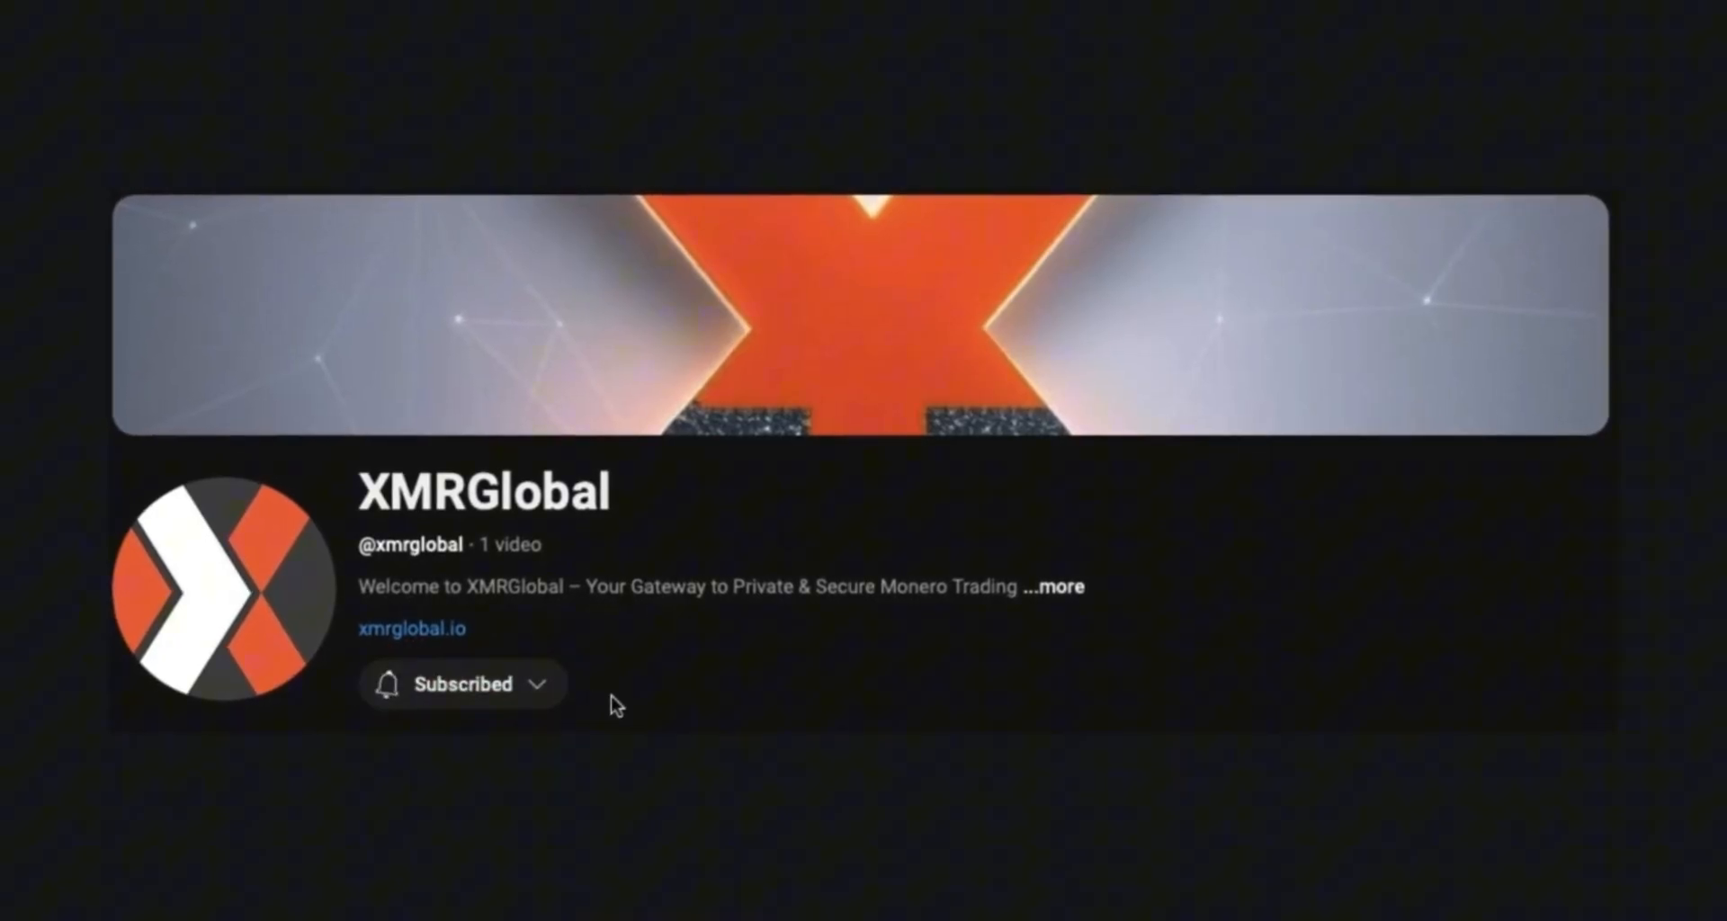